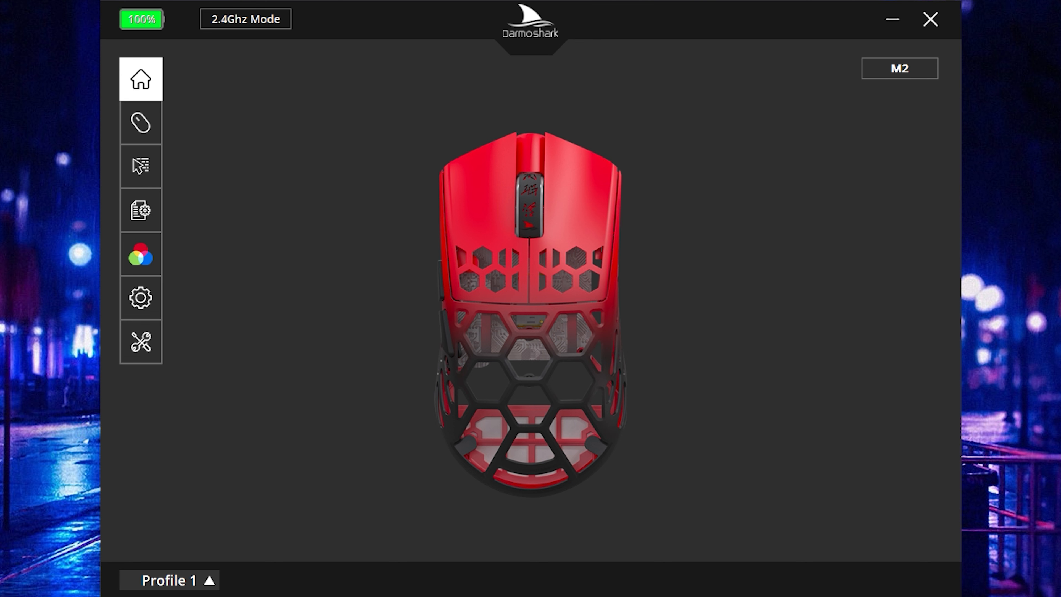
mouse_move(181, 151)
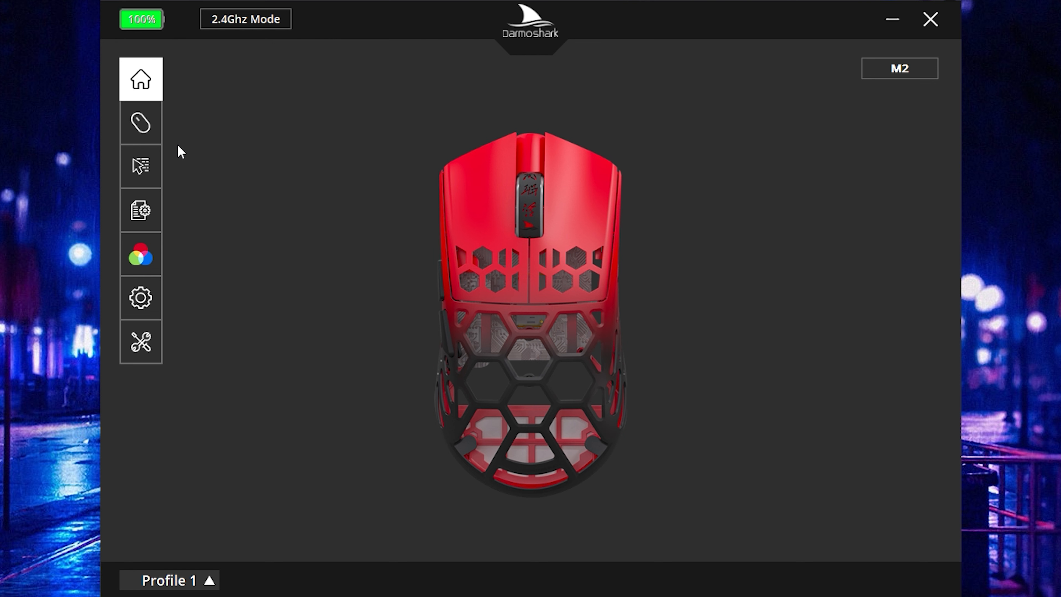
Step: View the pointer settings showing 3200 DPI sensitivity and 4000Hz report rate
left_click(141, 166)
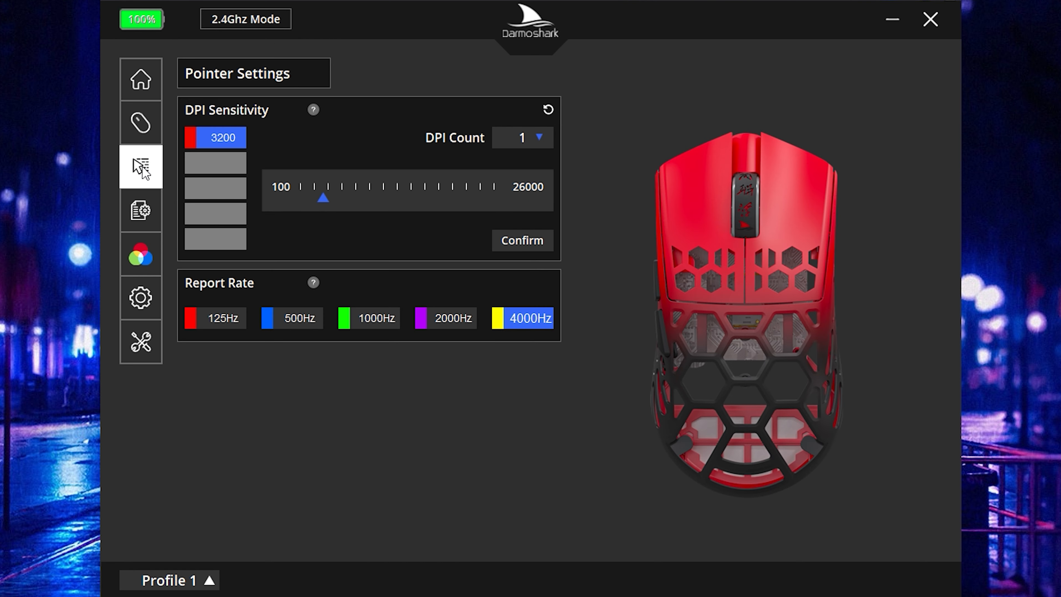
mouse_move(507, 308)
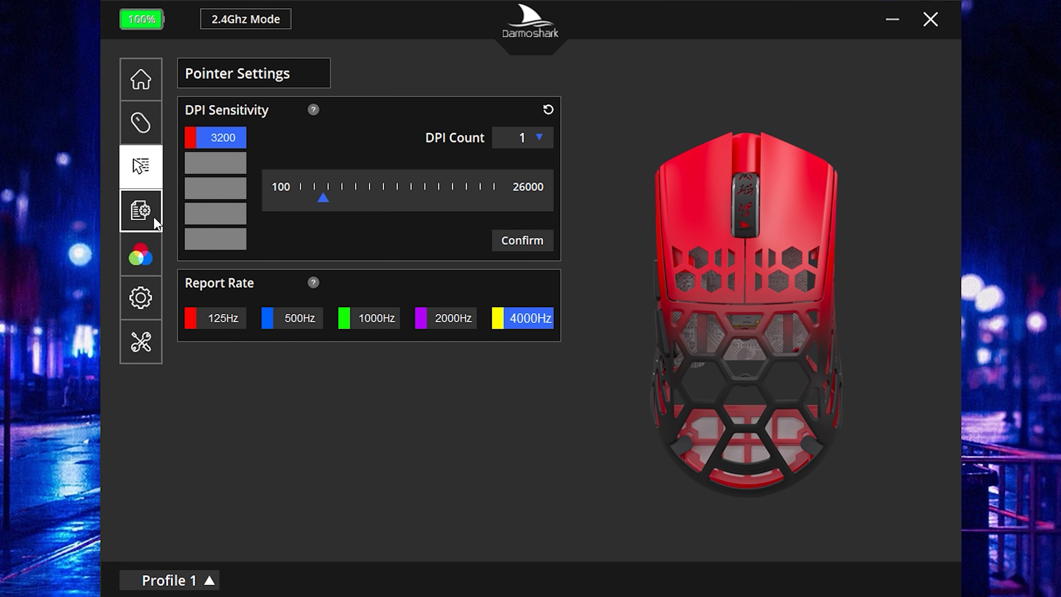
Step: View the mouse settings showing 0 ms debounce time and Motion Sync
left_click(140, 297)
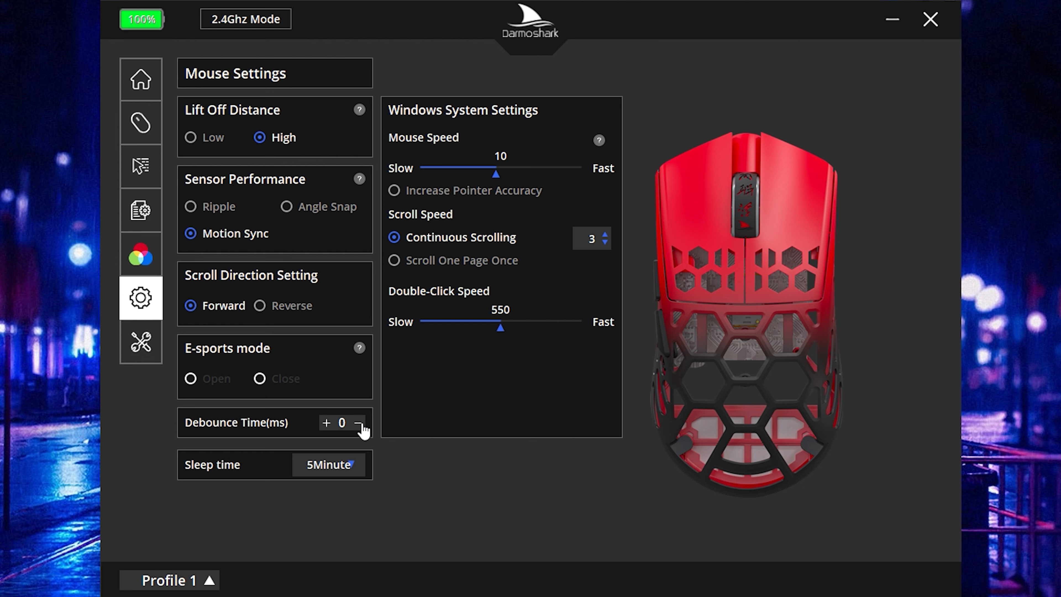
mouse_move(434, 495)
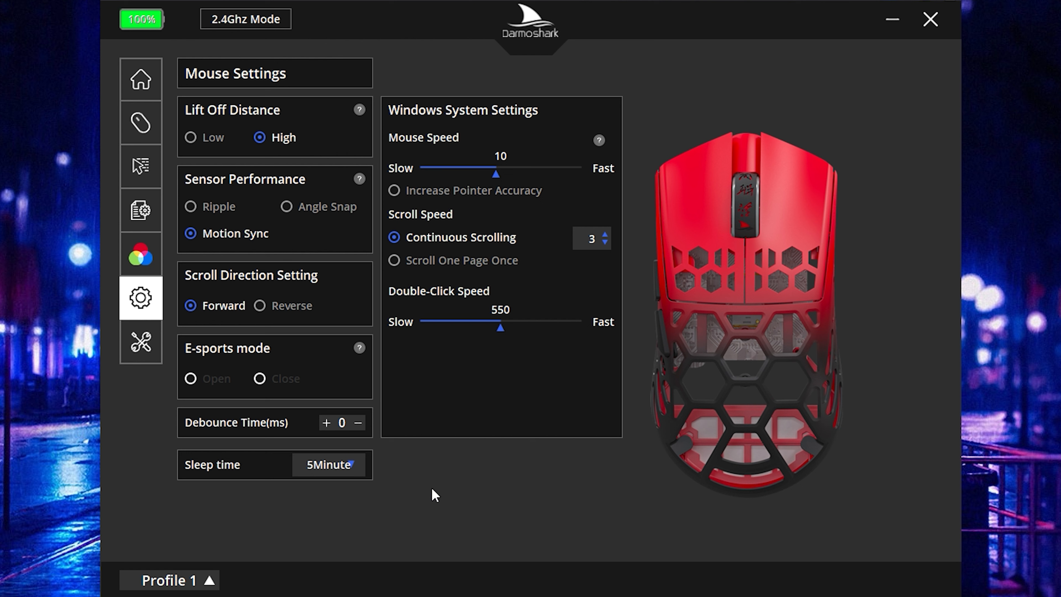